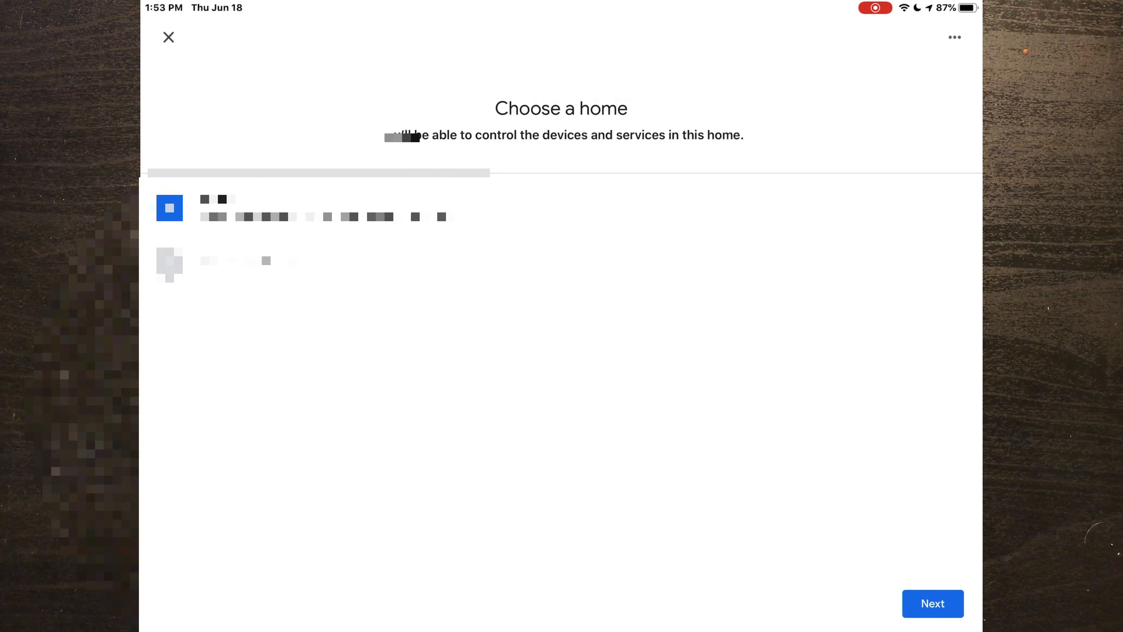
Confirm the chosen home and select the nearby Nest Mini to begin setup.
{"action": "left_click", "coordinate": [931, 603]}
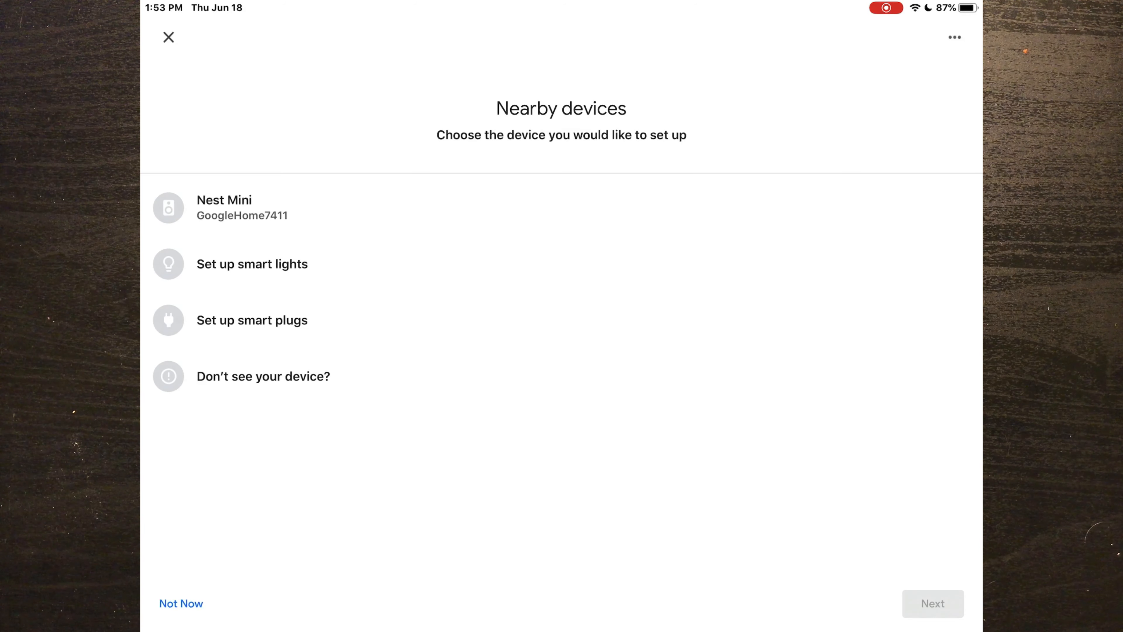
{"action": "left_click", "coordinate": [223, 207]}
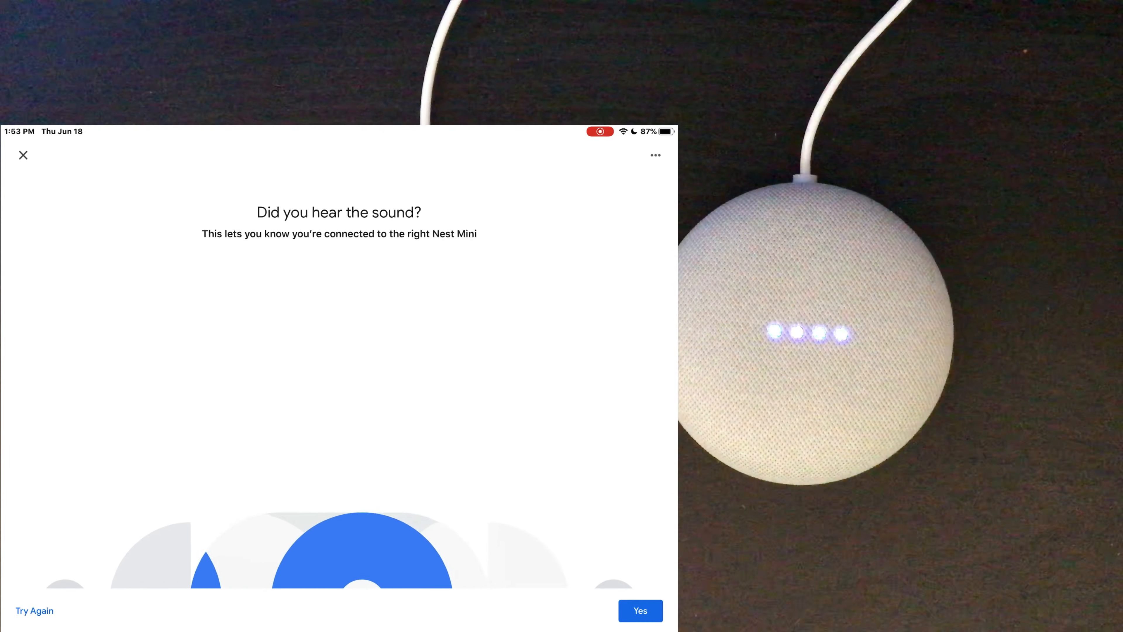
Confirm the test sound was heard and accept the Additional Legal Terms.
{"action": "left_click", "coordinate": [638, 610]}
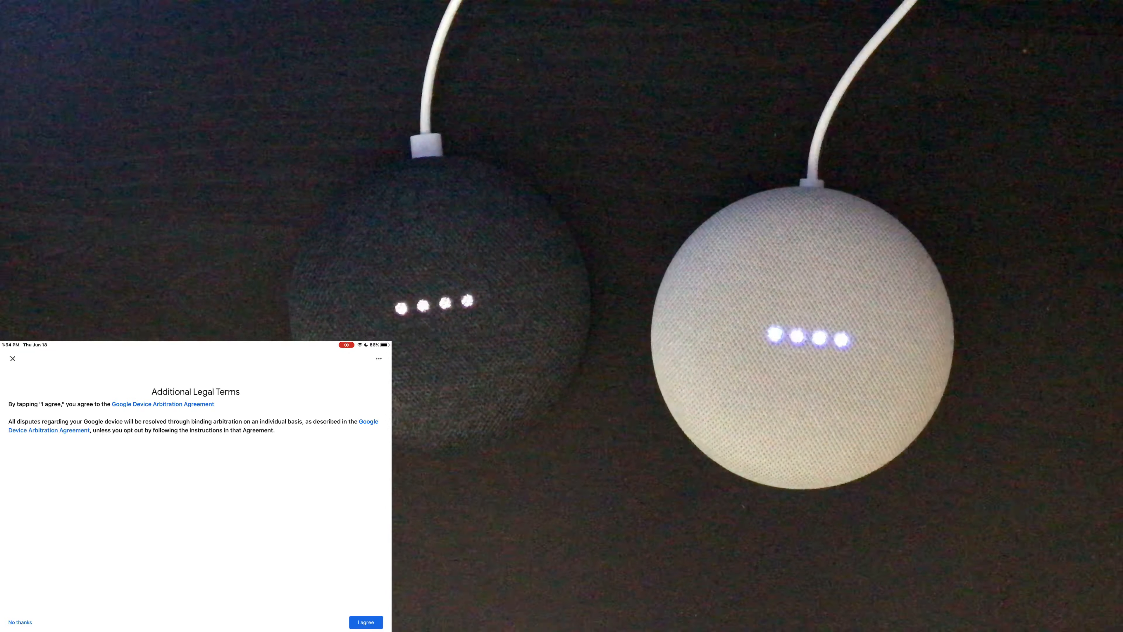
{"action": "left_click", "coordinate": [365, 621]}
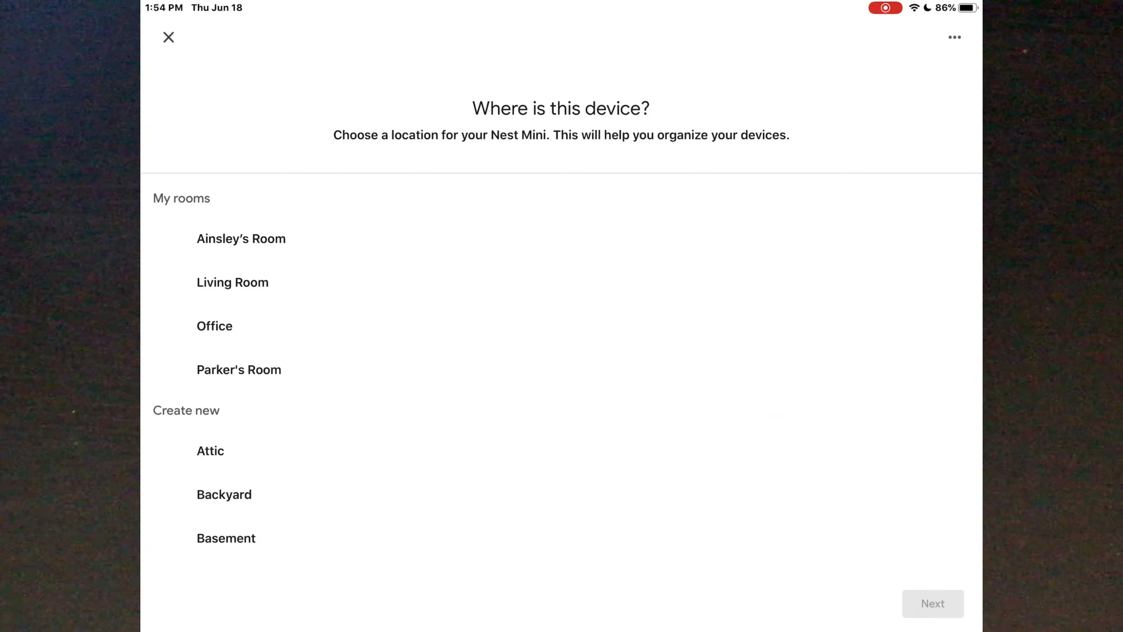
Assign the Nest Mini to the Office room.
{"action": "left_click", "coordinate": [214, 326]}
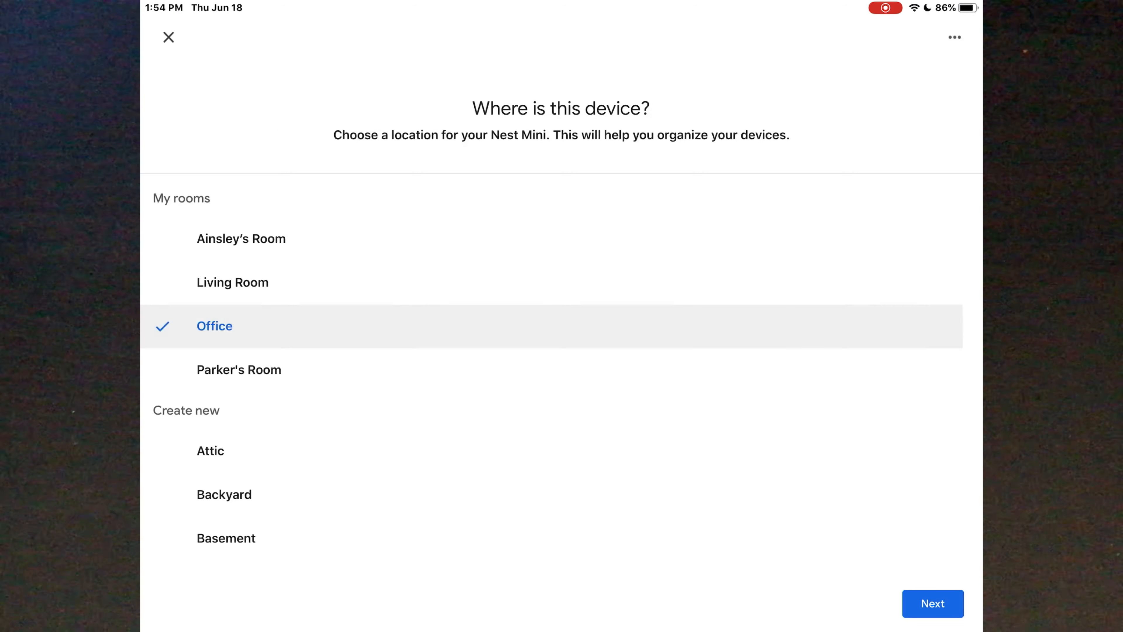
{"action": "left_click", "coordinate": [932, 603]}
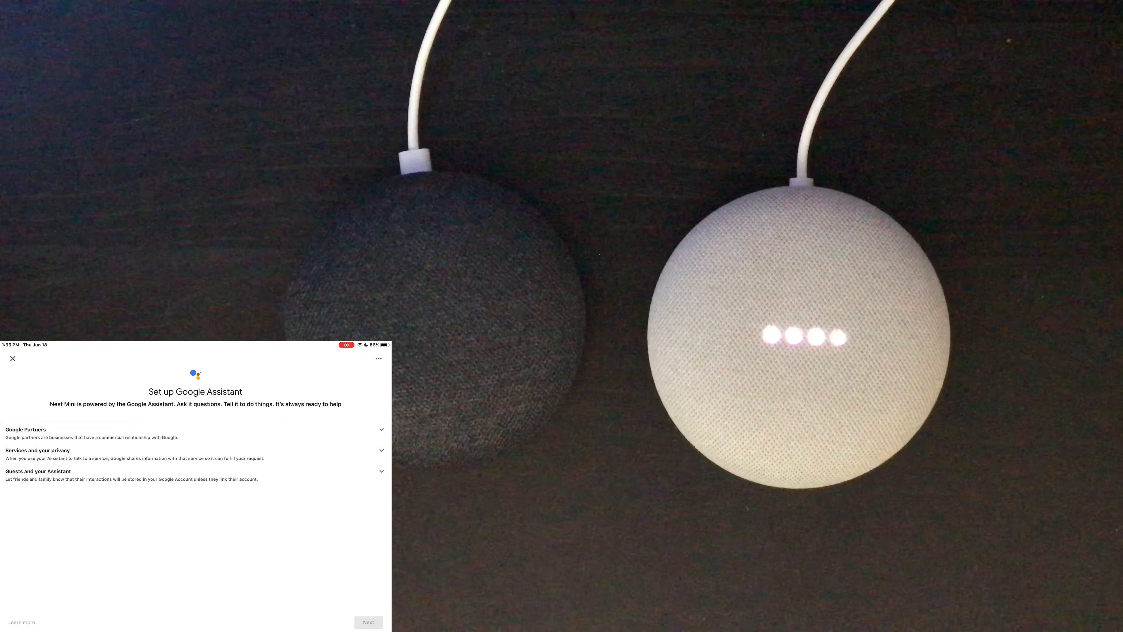
Agree to Voice Match, complete voice training and answer the personal results prompt.
{"action": "left_click", "coordinate": [367, 622]}
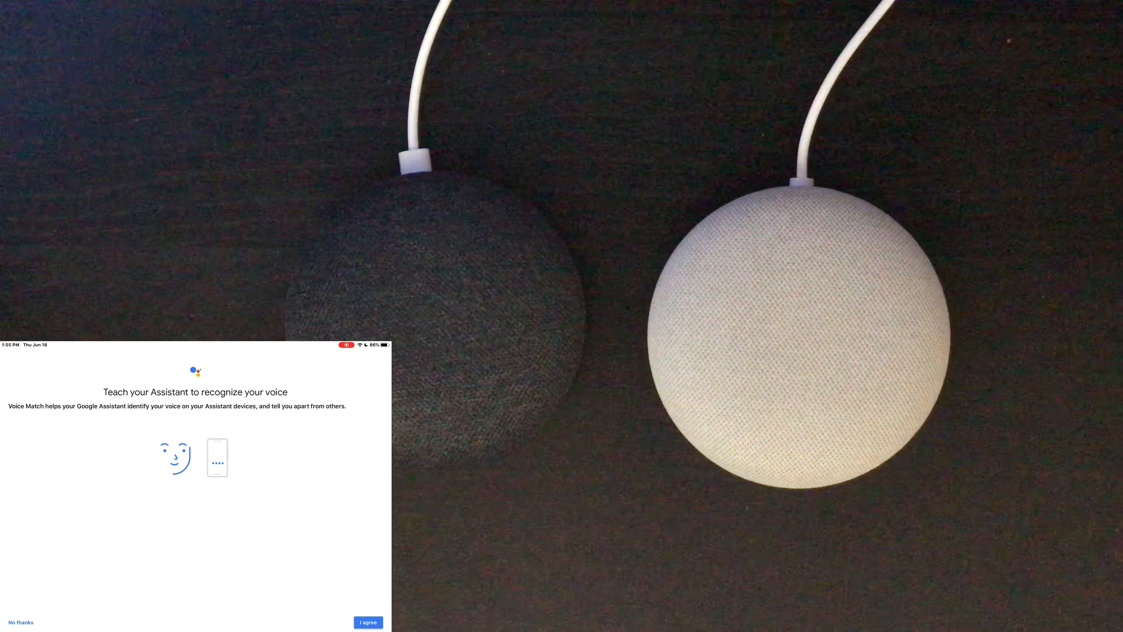
{"action": "left_click", "coordinate": [367, 622]}
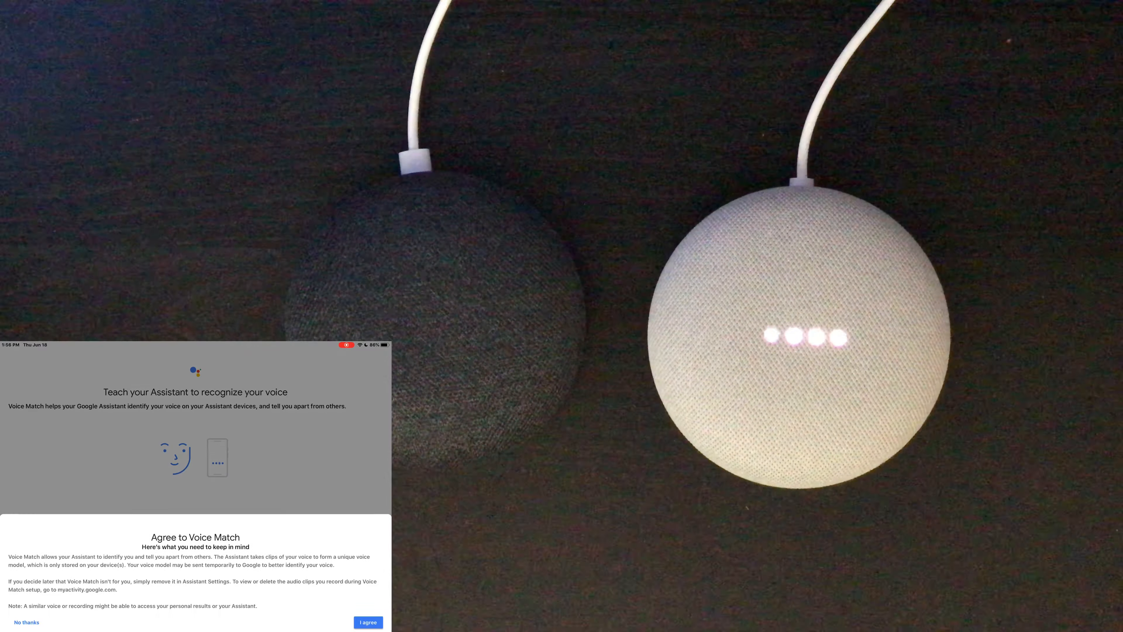
{"action": "left_click", "coordinate": [367, 622]}
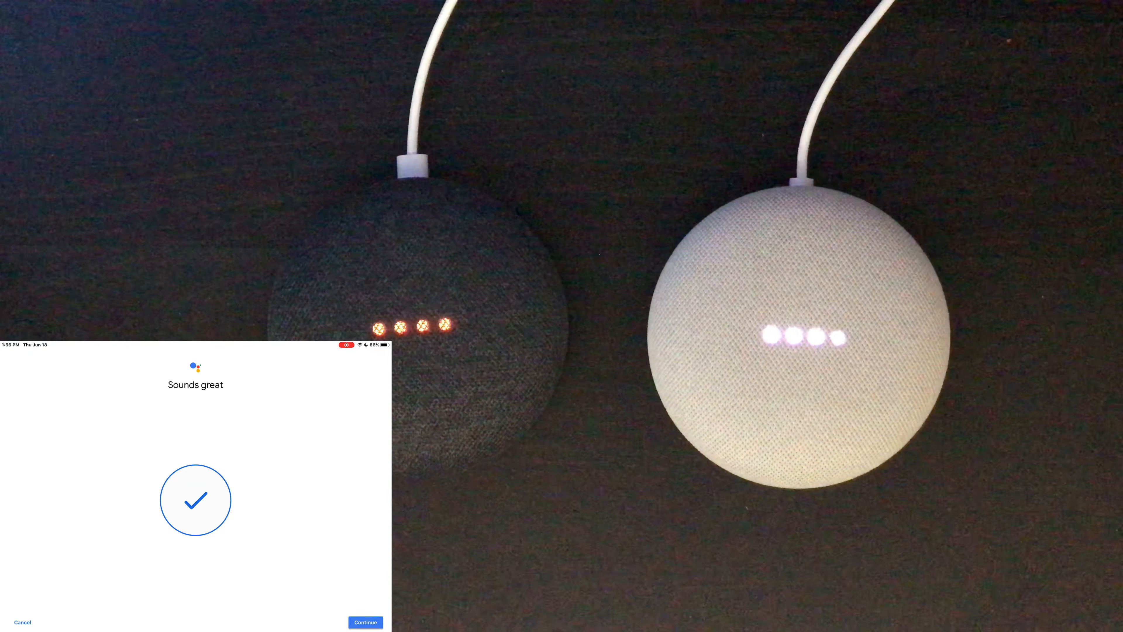
{"action": "left_click", "coordinate": [364, 621]}
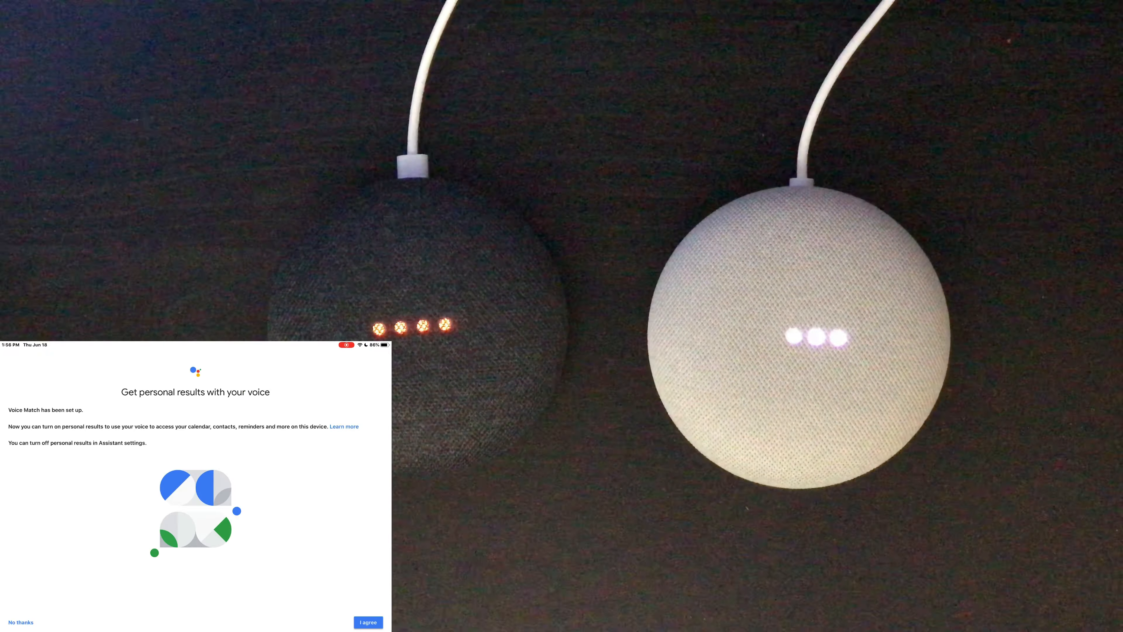
{"action": "left_click", "coordinate": [367, 621]}
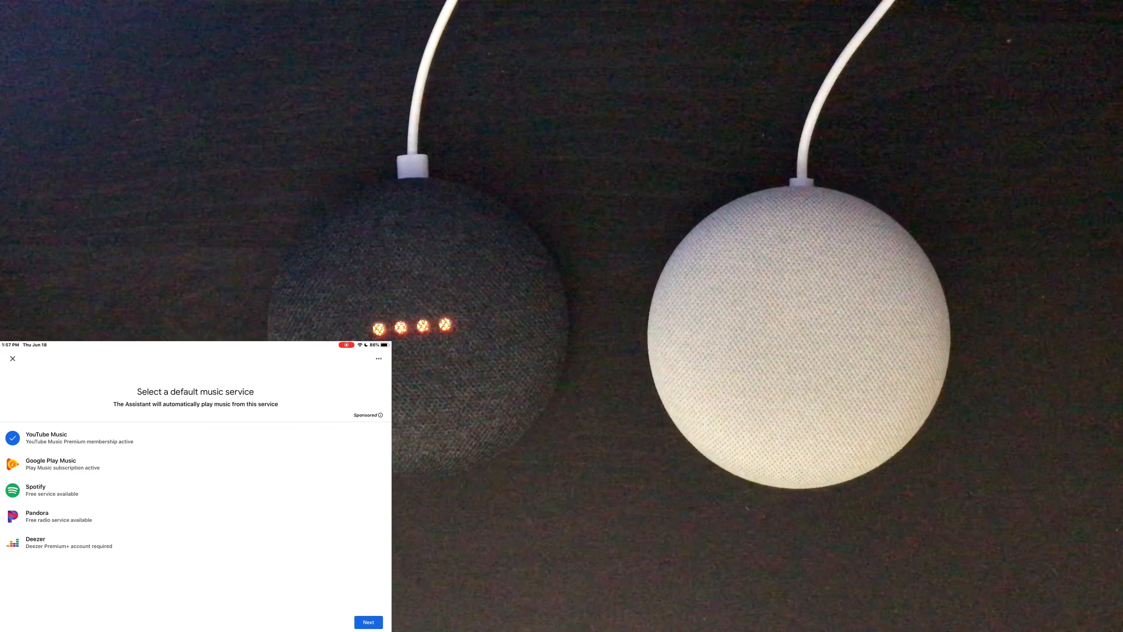
Keep YouTube Music as default and skip linking radio, video and Live TV services.
{"action": "left_click", "coordinate": [367, 621]}
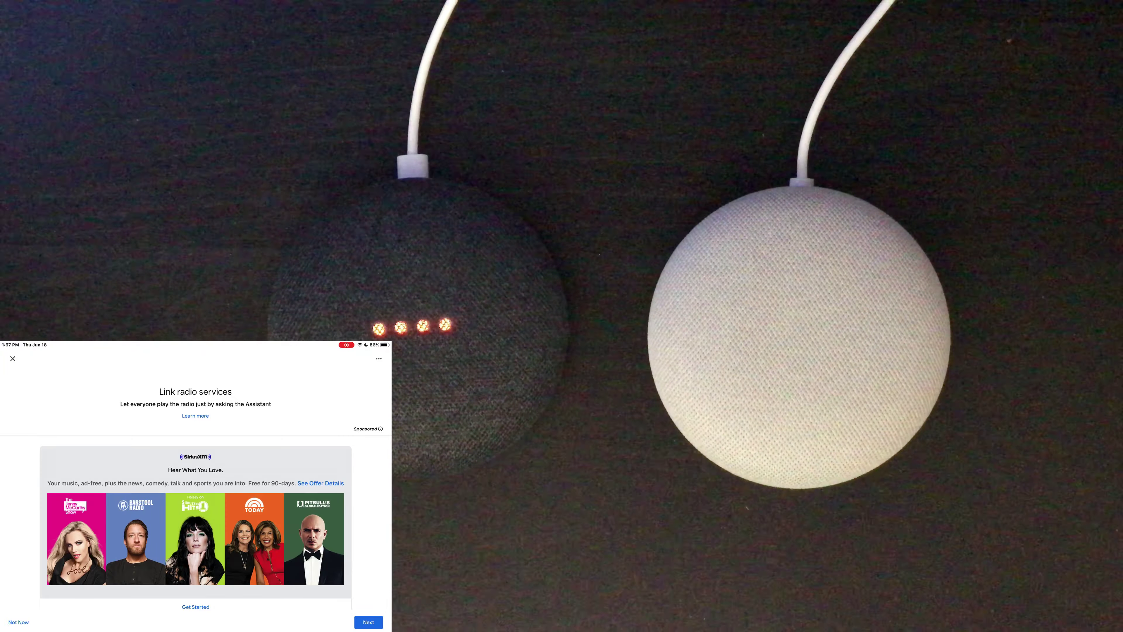
{"action": "left_click", "coordinate": [367, 621]}
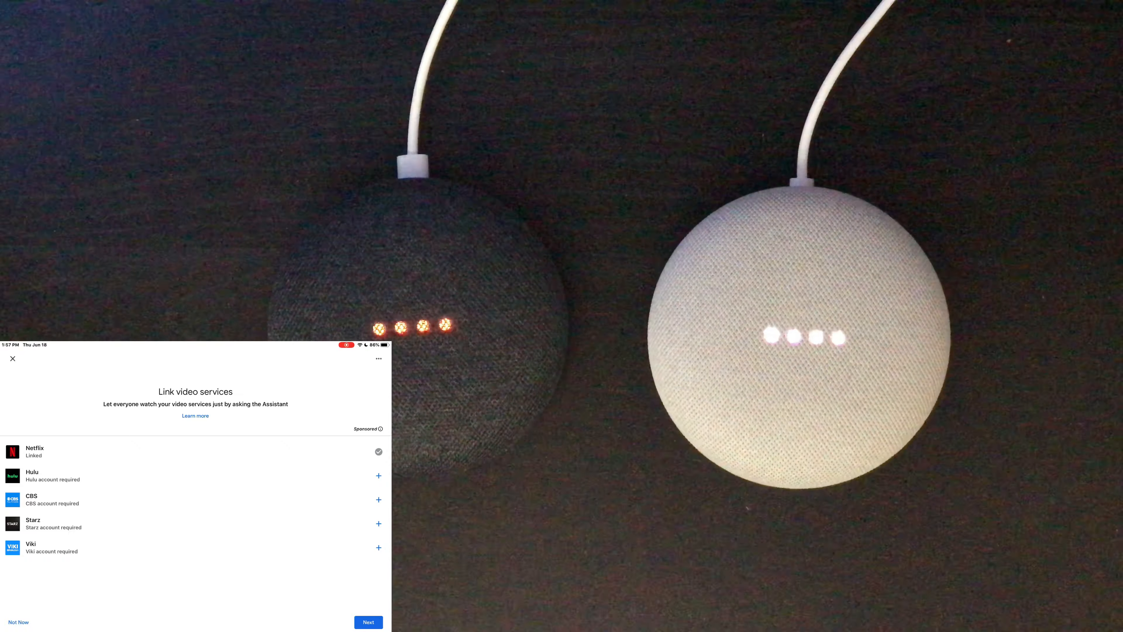
{"action": "left_click", "coordinate": [367, 621]}
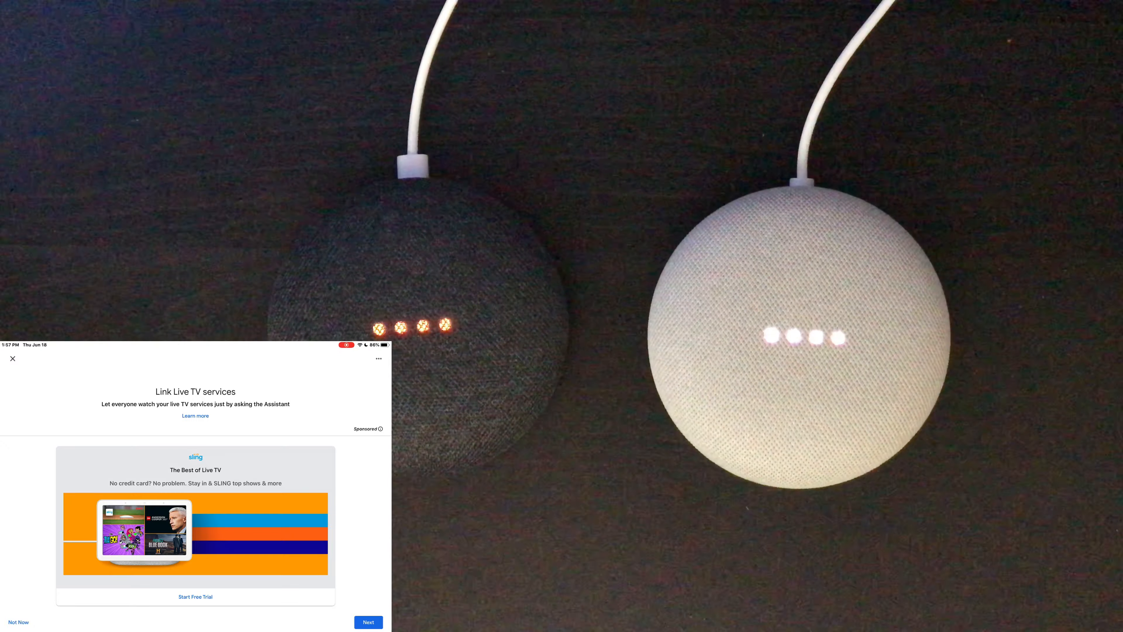
{"action": "left_click", "coordinate": [367, 621]}
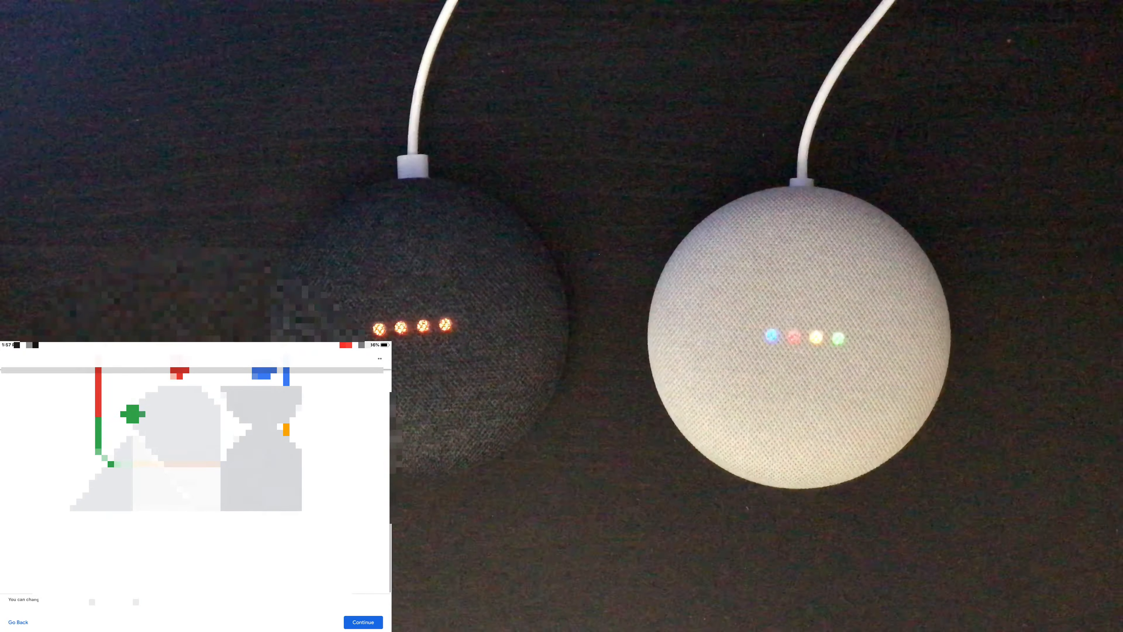
{"action": "left_click", "coordinate": [363, 622]}
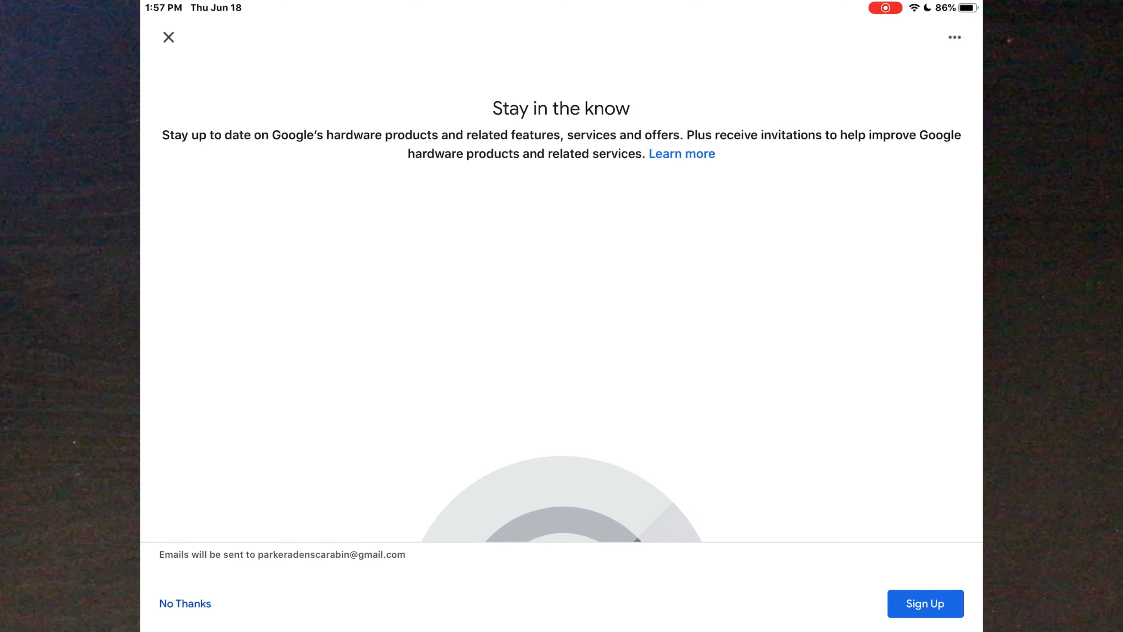
Decline the hardware email updates and finish the Almost done setup review.
{"action": "left_click", "coordinate": [925, 603]}
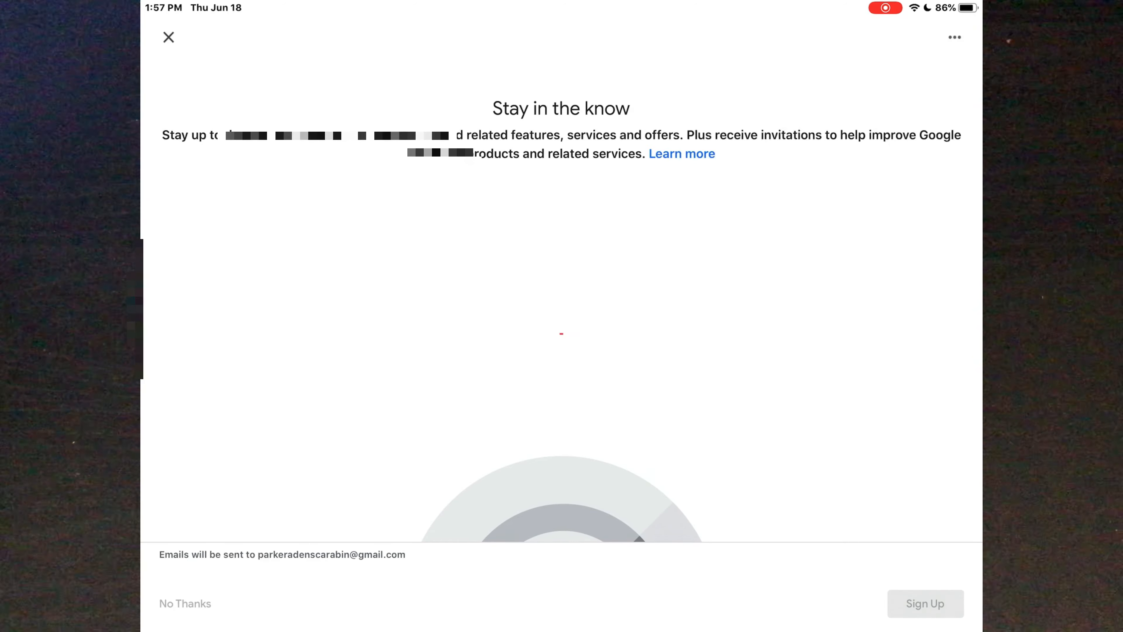
{"action": "left_click", "coordinate": [185, 603]}
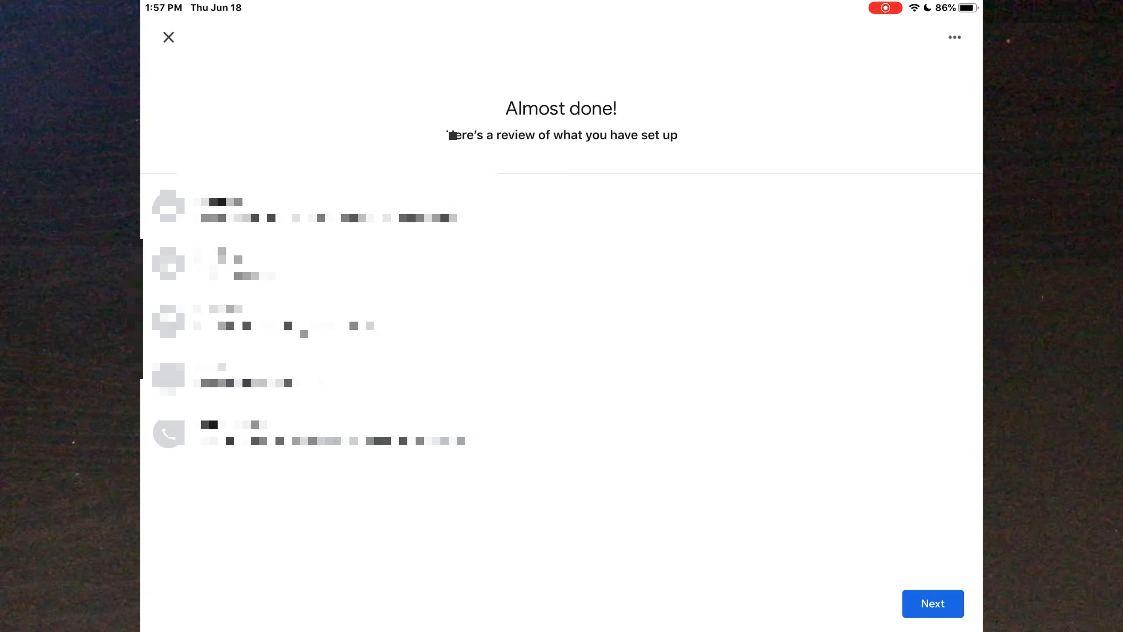
{"action": "left_click", "coordinate": [932, 603]}
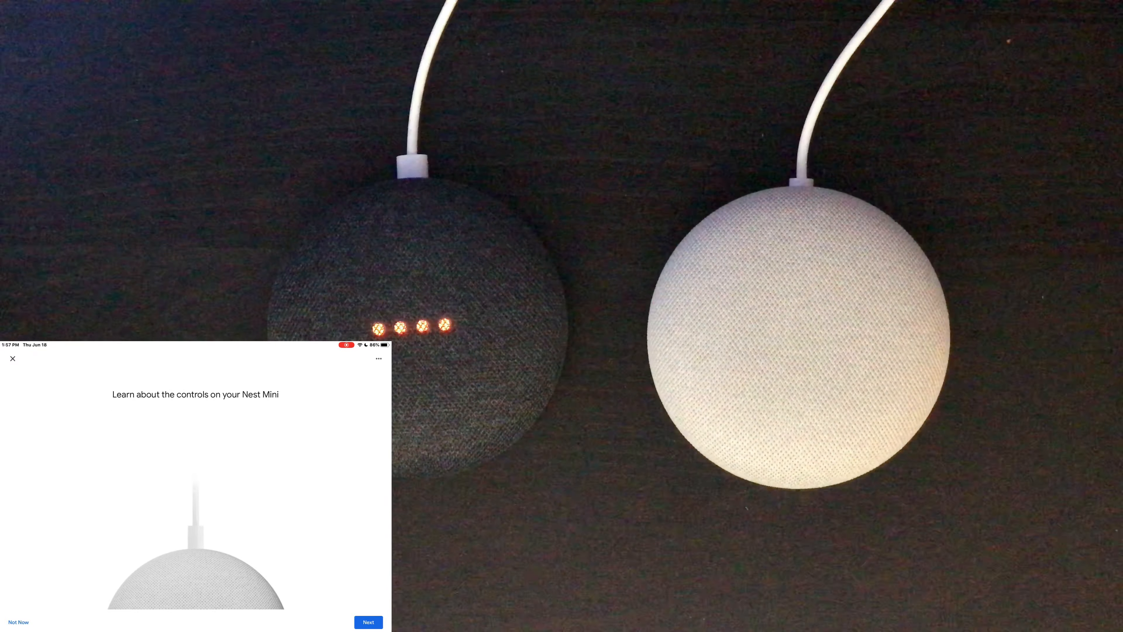
Pass the controls tutorial and lights check so Office speaker appears in the Office room.
{"action": "left_click", "coordinate": [367, 621]}
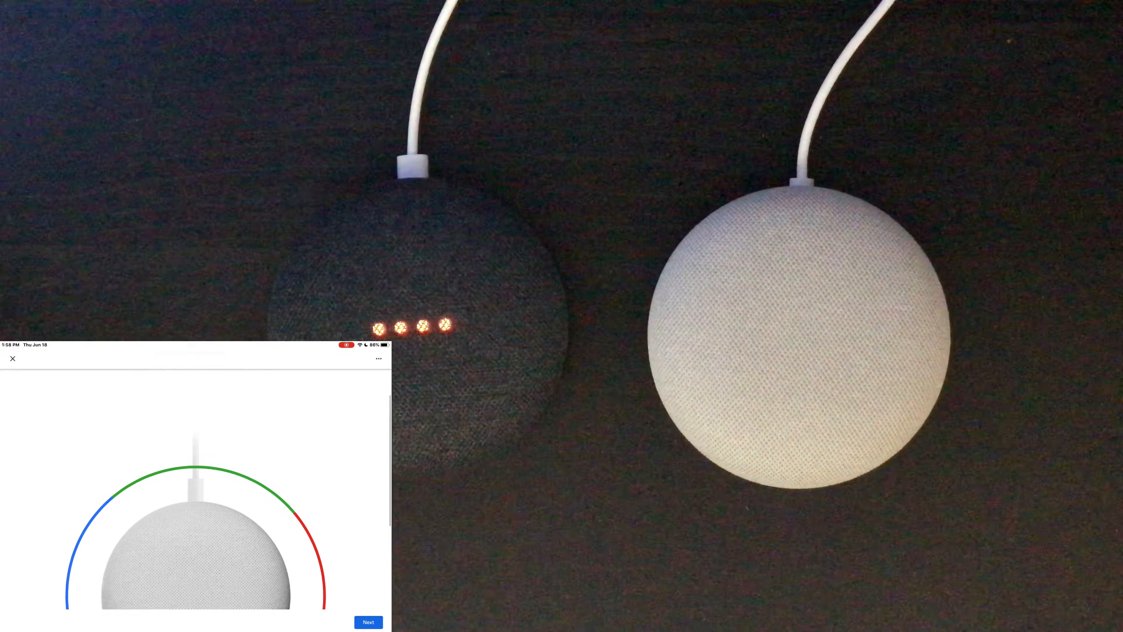
{"action": "left_click", "coordinate": [368, 622]}
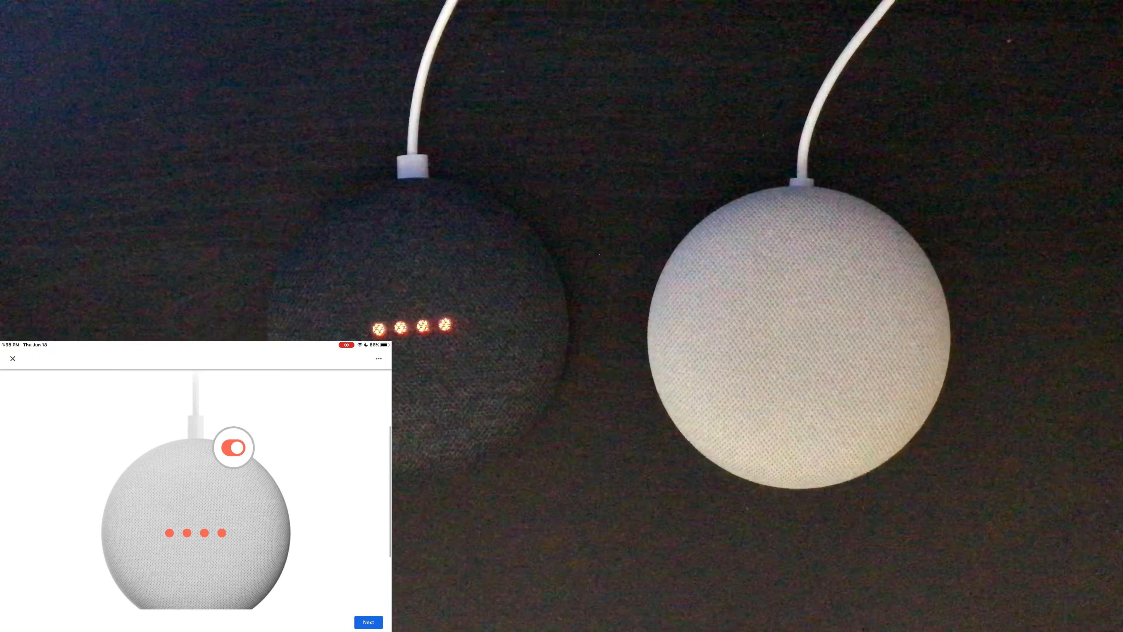
{"action": "left_click", "coordinate": [367, 621]}
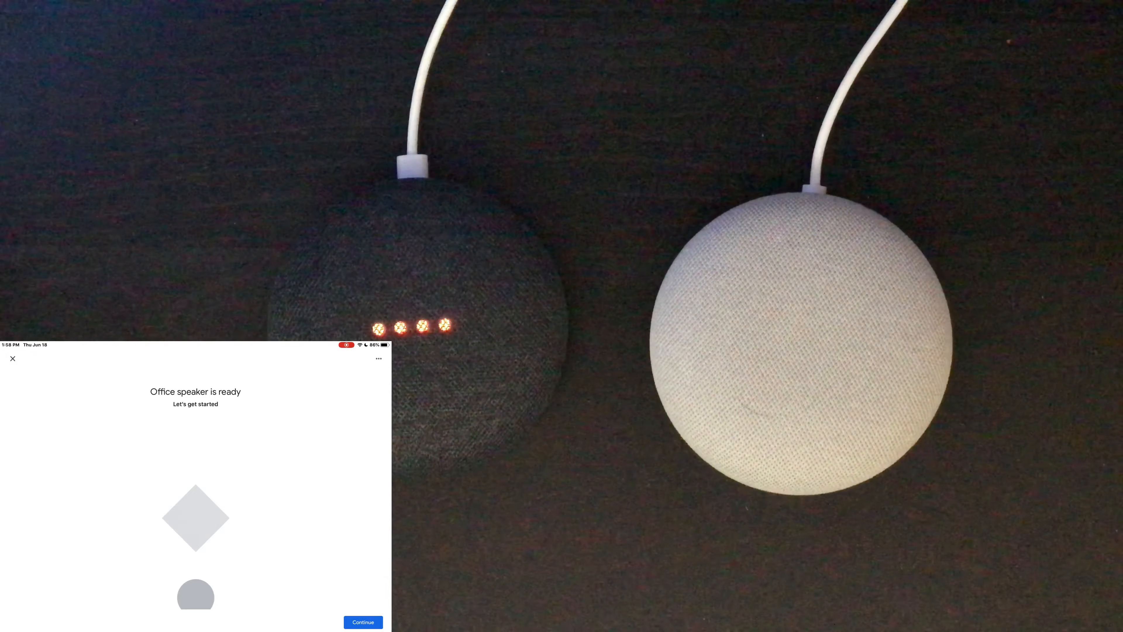
{"action": "left_click", "coordinate": [362, 622]}
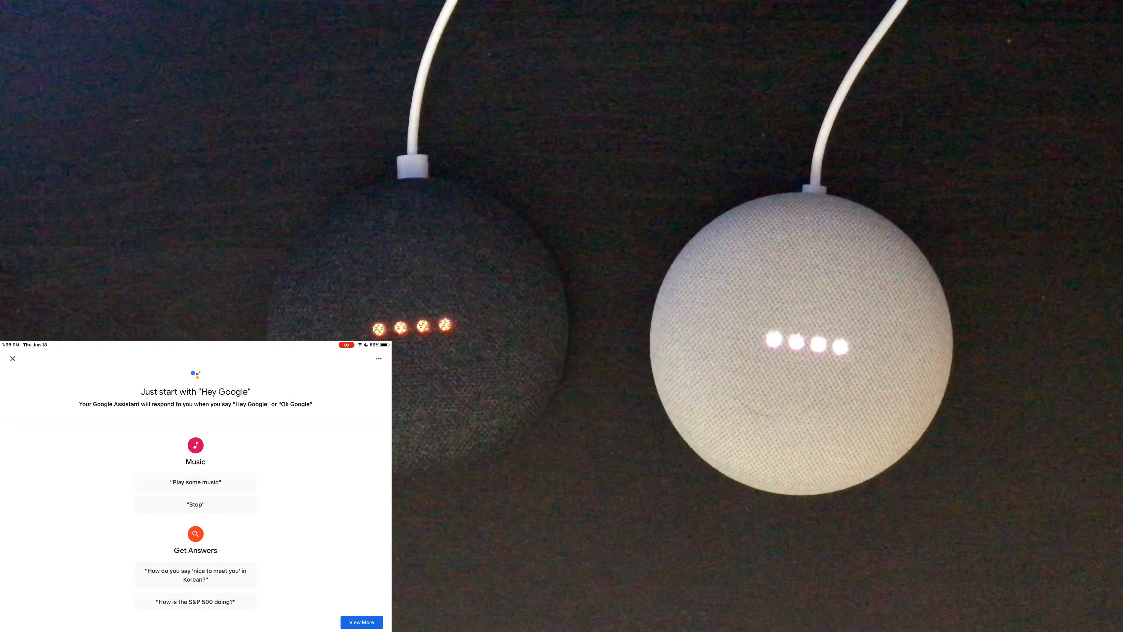
{"action": "scroll", "scroll_direction": "down", "scroll_amount": 3}
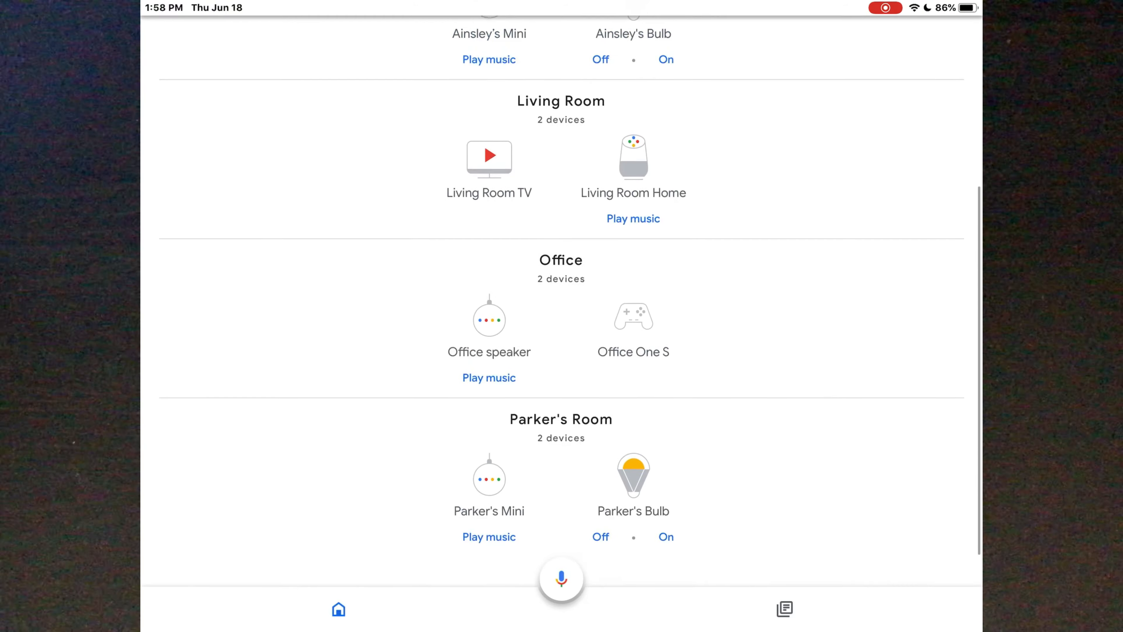
Rename the Office speaker to 'Office Mini' in its device settings and save.
{"action": "left_click", "coordinate": [488, 319]}
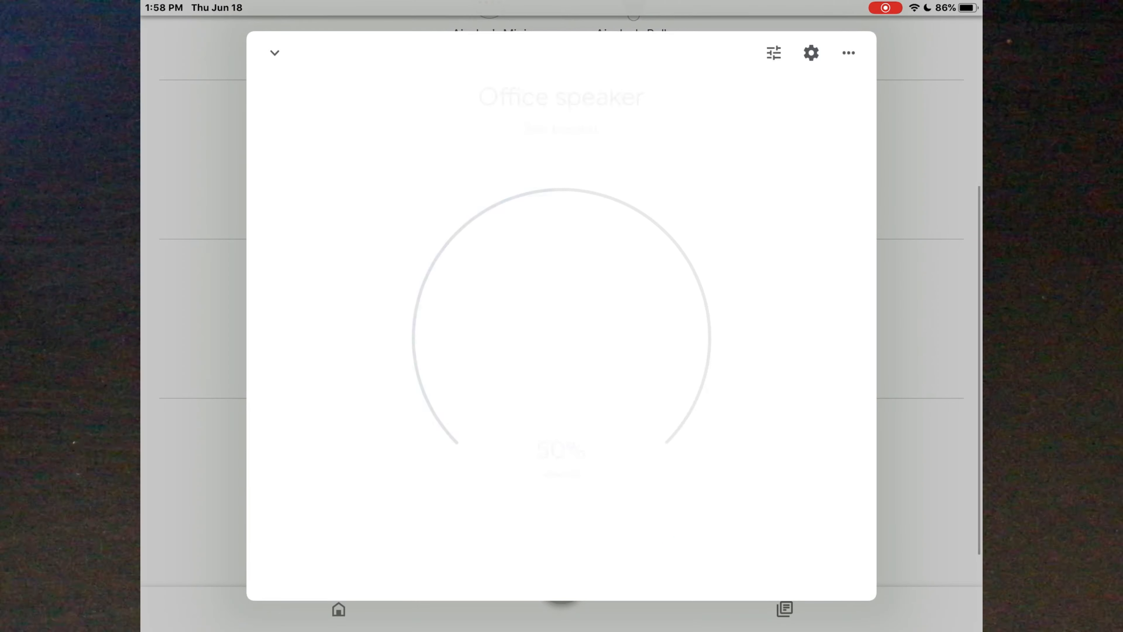
{"action": "left_click", "coordinate": [810, 52]}
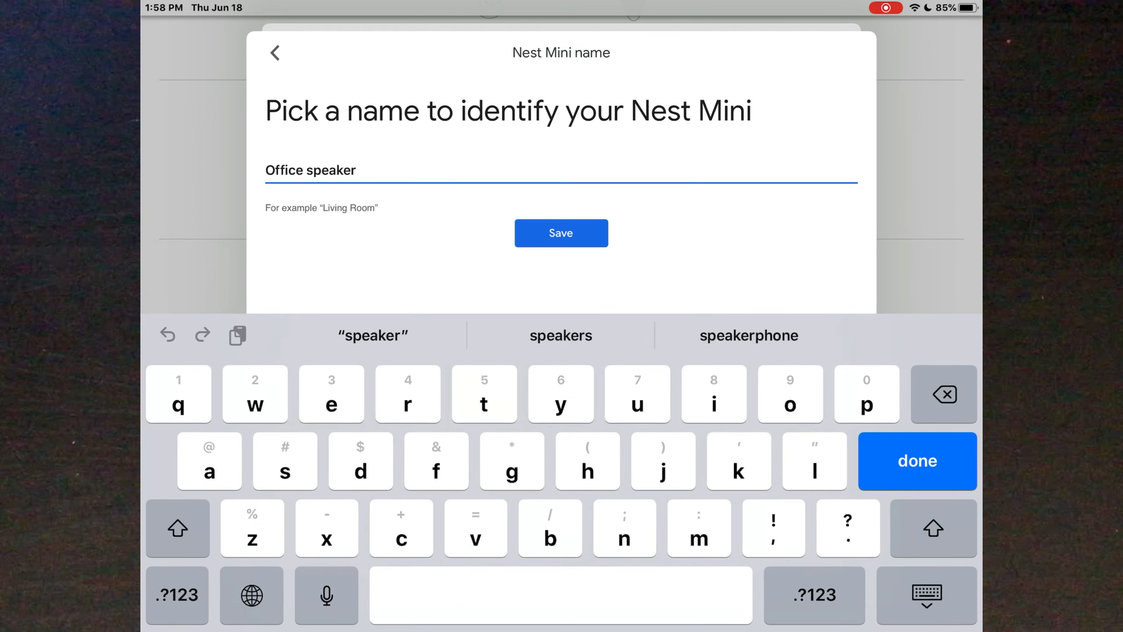
{"action": "left_click", "coordinate": [943, 394]}
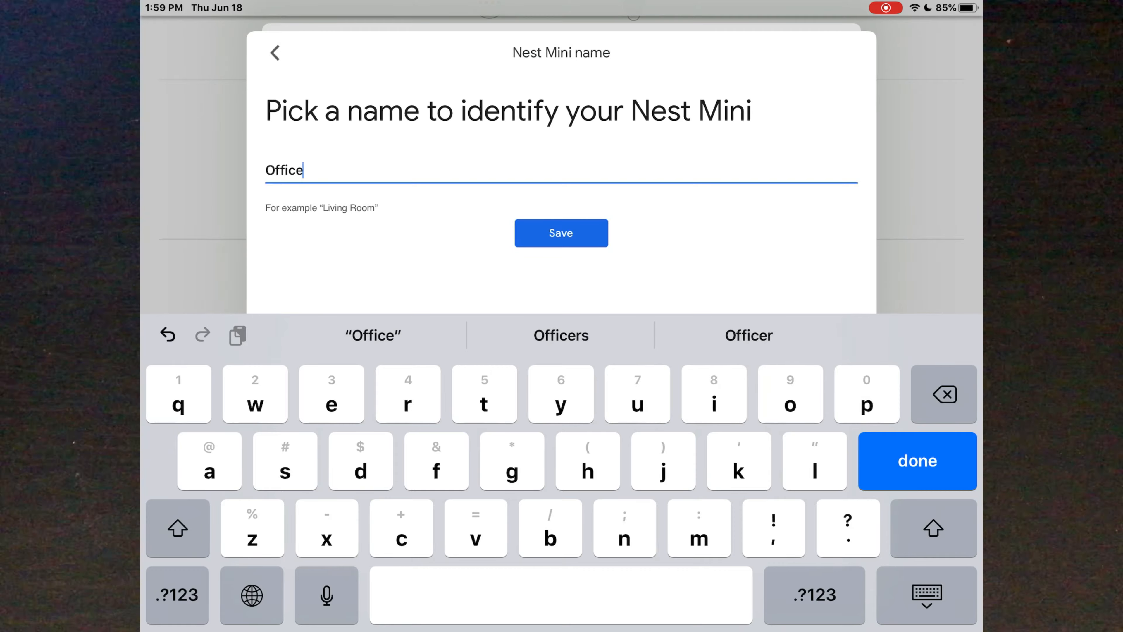
{"action": "type", "text": "Mini"}
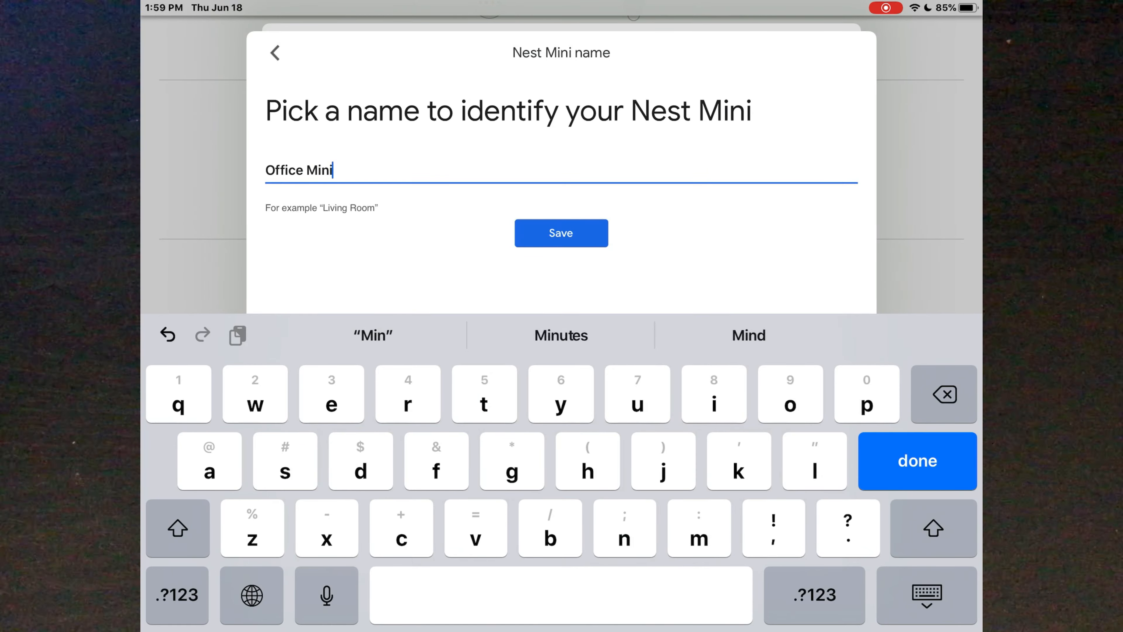
{"action": "left_click", "coordinate": [561, 233]}
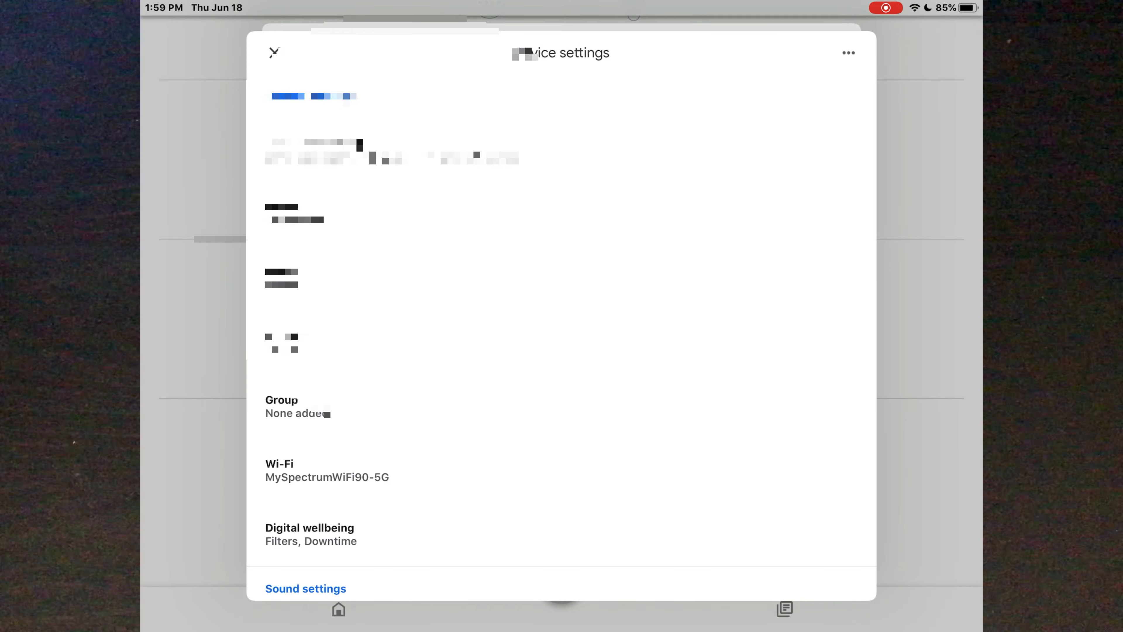
Check the Default TV setting, then view the Accessibility start and end sound options.
{"action": "scroll", "scroll_direction": "down", "scroll_amount": 3}
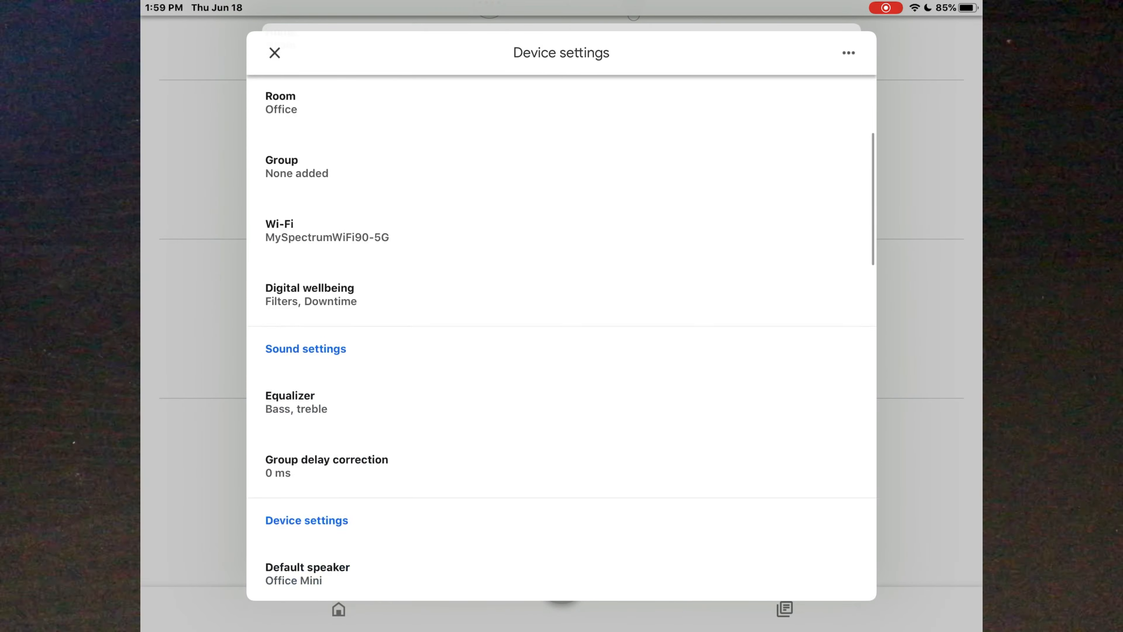
{"action": "scroll", "scroll_direction": "down", "scroll_amount": 3}
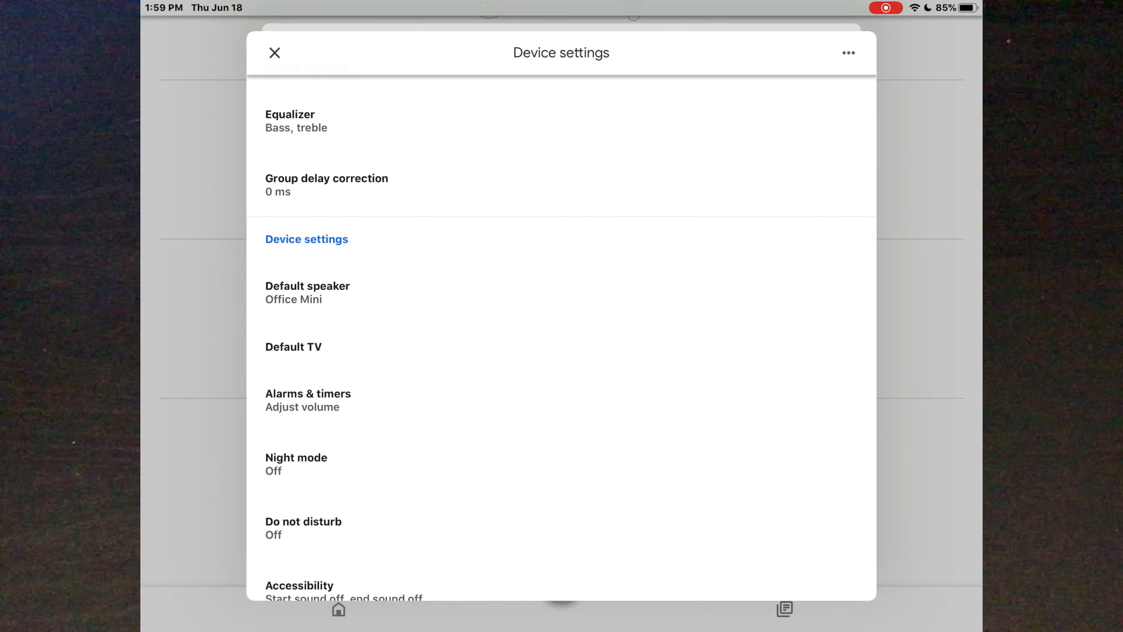
{"action": "left_click", "coordinate": [293, 347]}
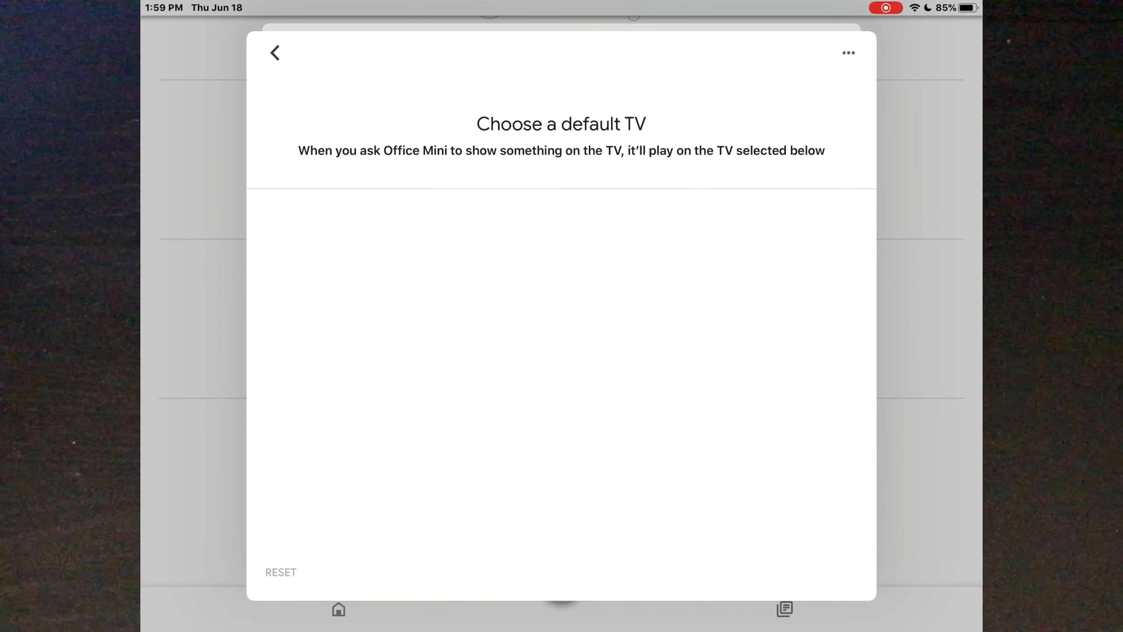
{"action": "left_click", "coordinate": [274, 52]}
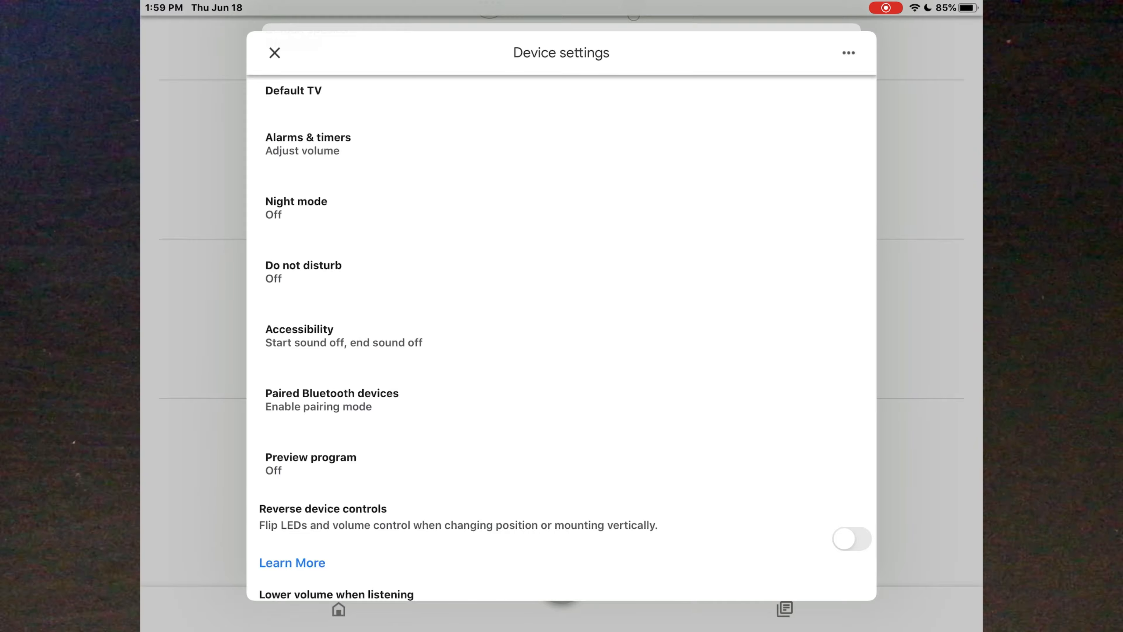
{"action": "left_click", "coordinate": [300, 335]}
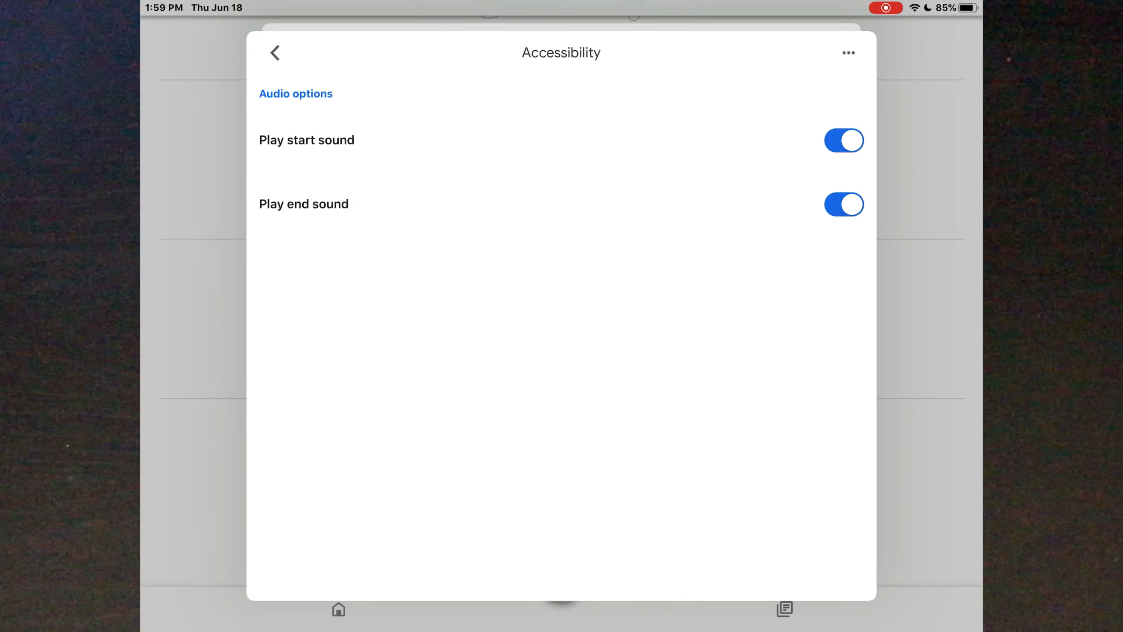
{"action": "left_click", "coordinate": [274, 52]}
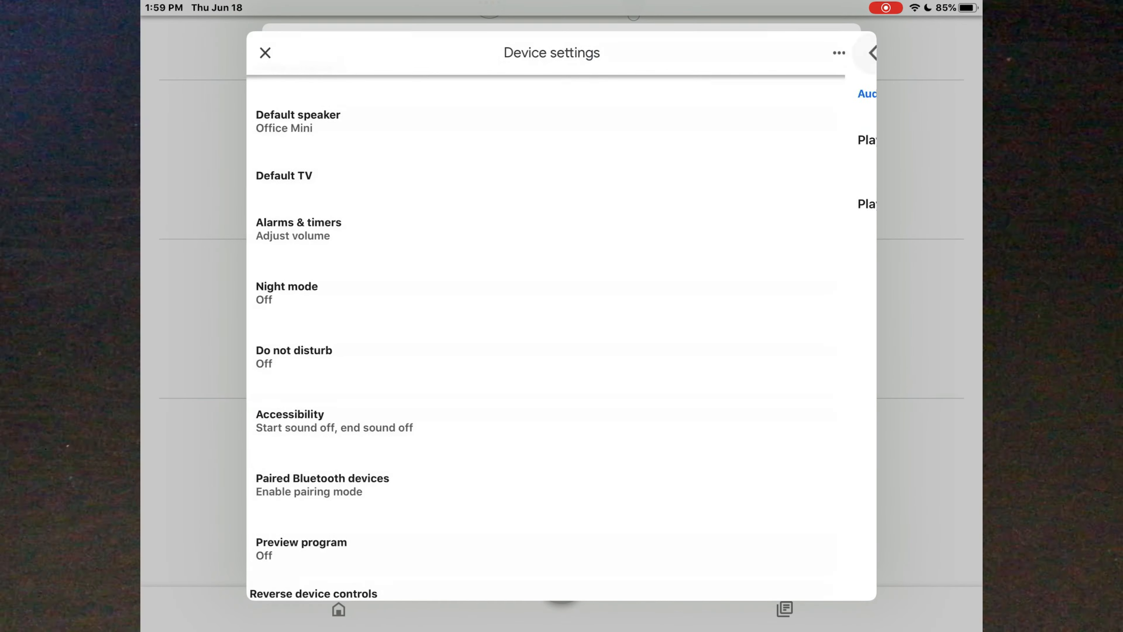
{"action": "scroll", "scroll_direction": "down", "scroll_amount": 3}
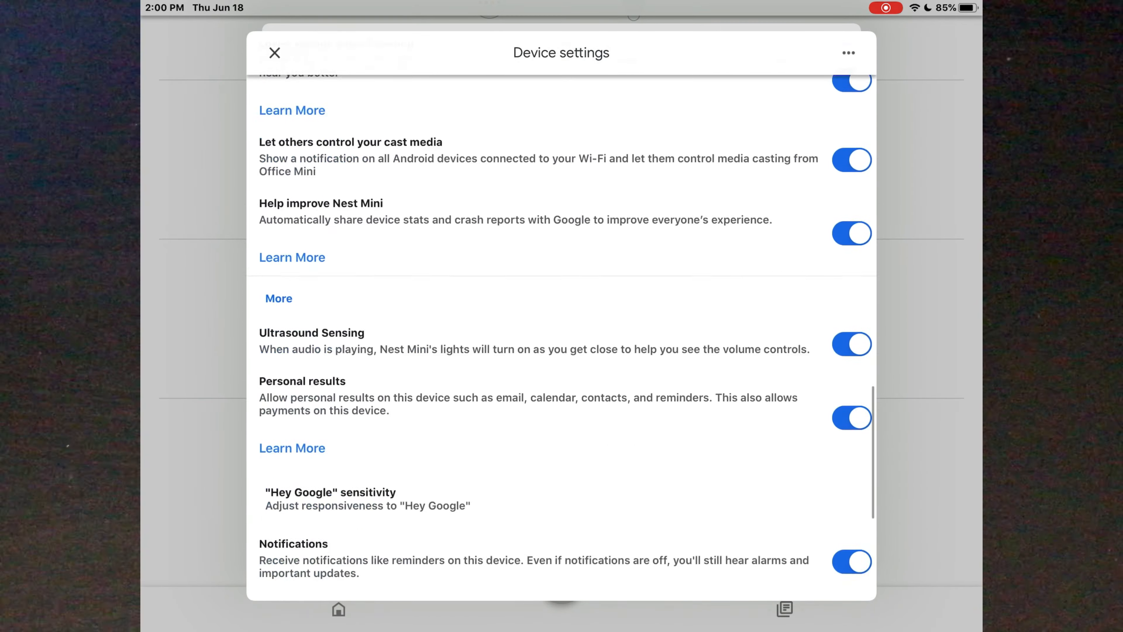
{"action": "scroll", "scroll_direction": "down", "scroll_amount": 3}
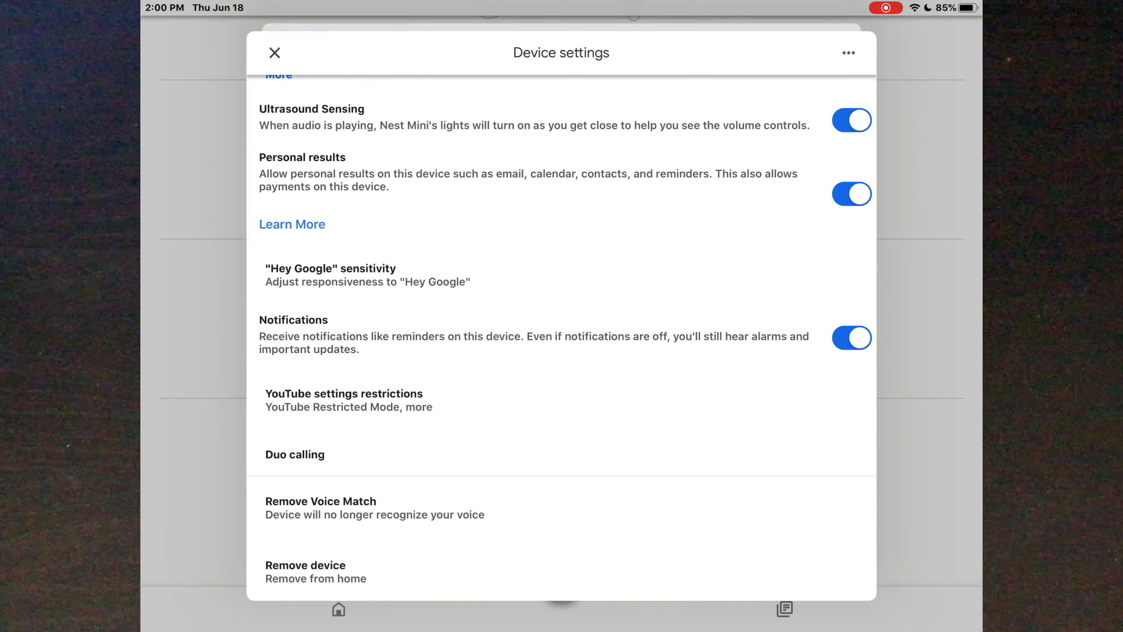
{"action": "scroll", "scroll_direction": "up", "scroll_amount": 3}
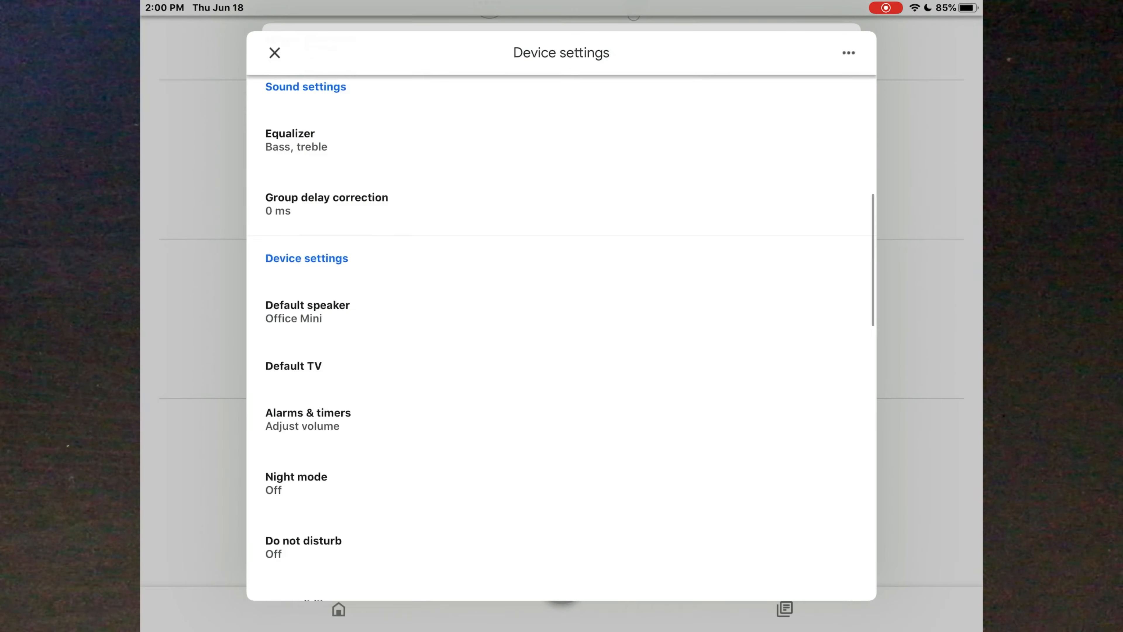
{"action": "scroll", "scroll_direction": "down", "scroll_amount": 3}
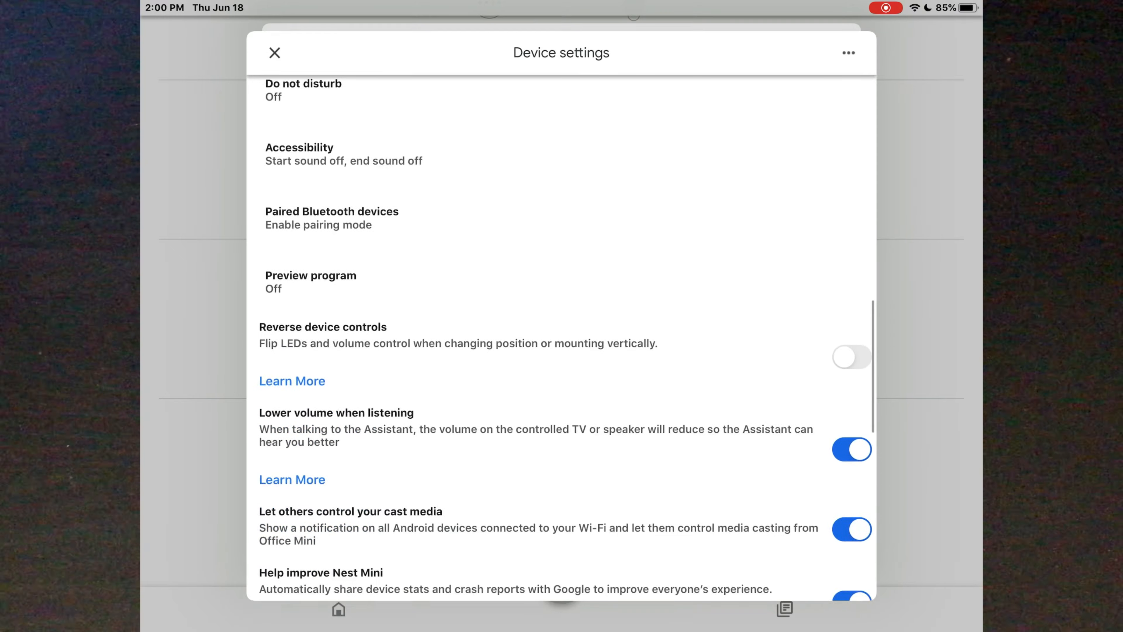
{"action": "scroll", "scroll_direction": "up", "scroll_amount": 3}
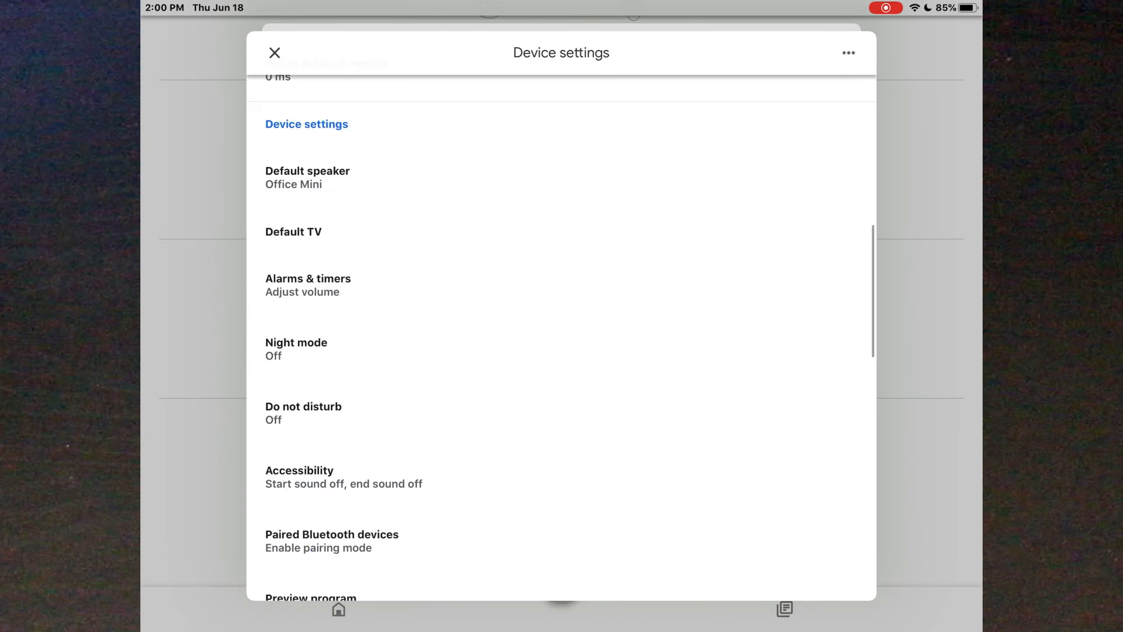